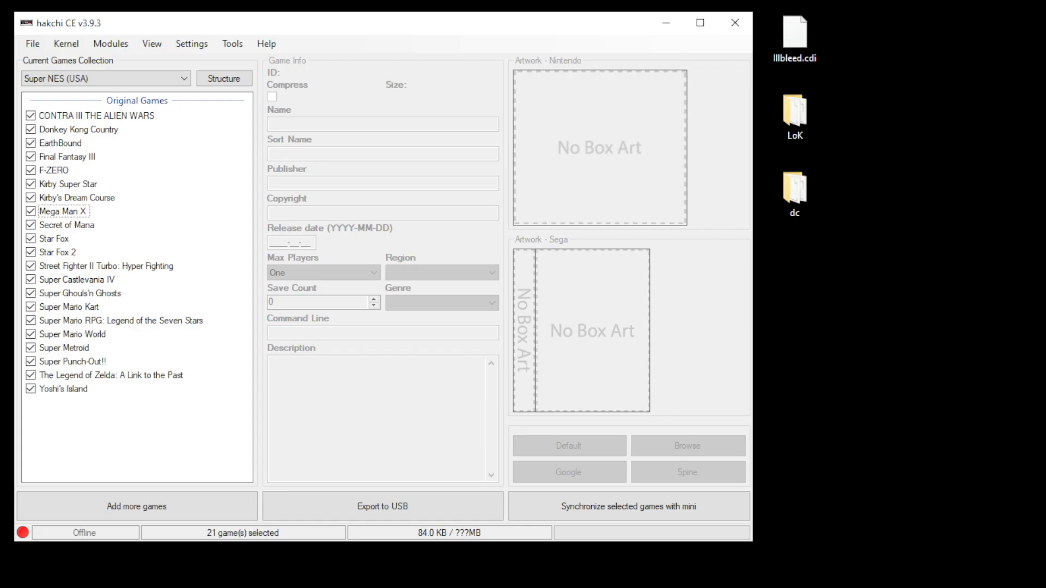
mouse_move(548, 254)
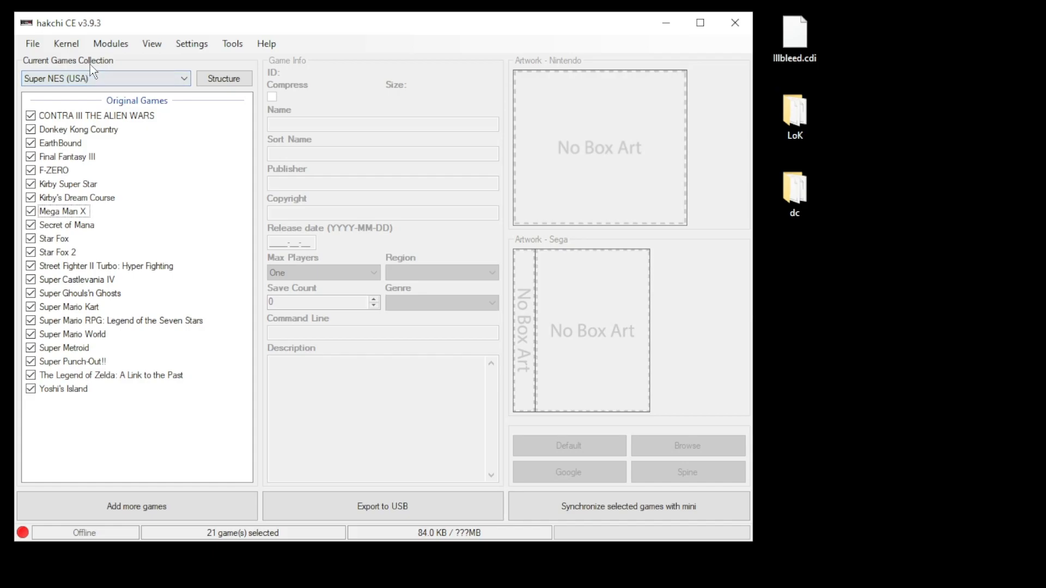
Step: Run Kernel > Install / Repair so the Super NES (USA) console comes online
click(66, 43)
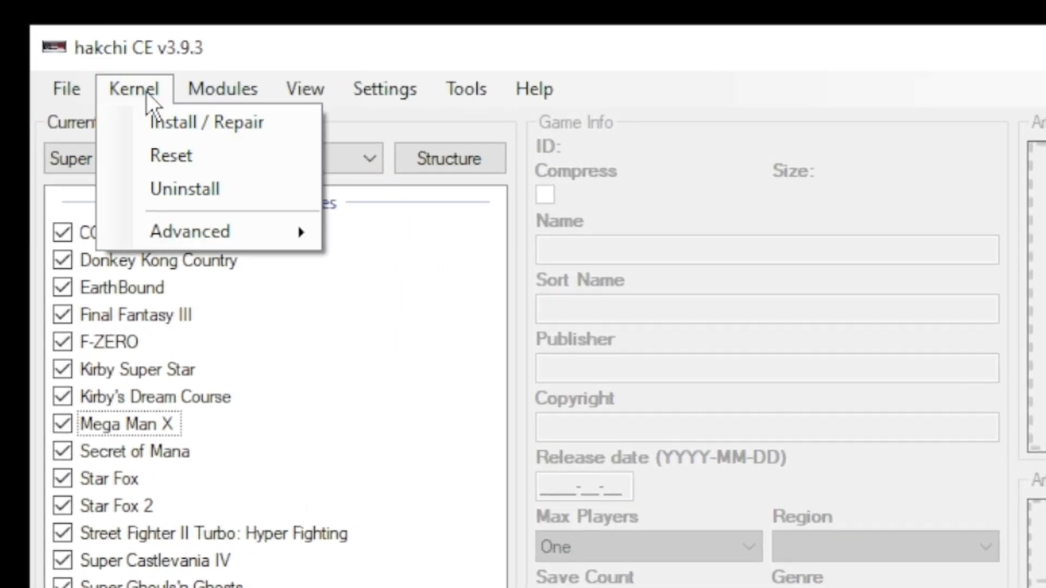
mouse_move(158, 128)
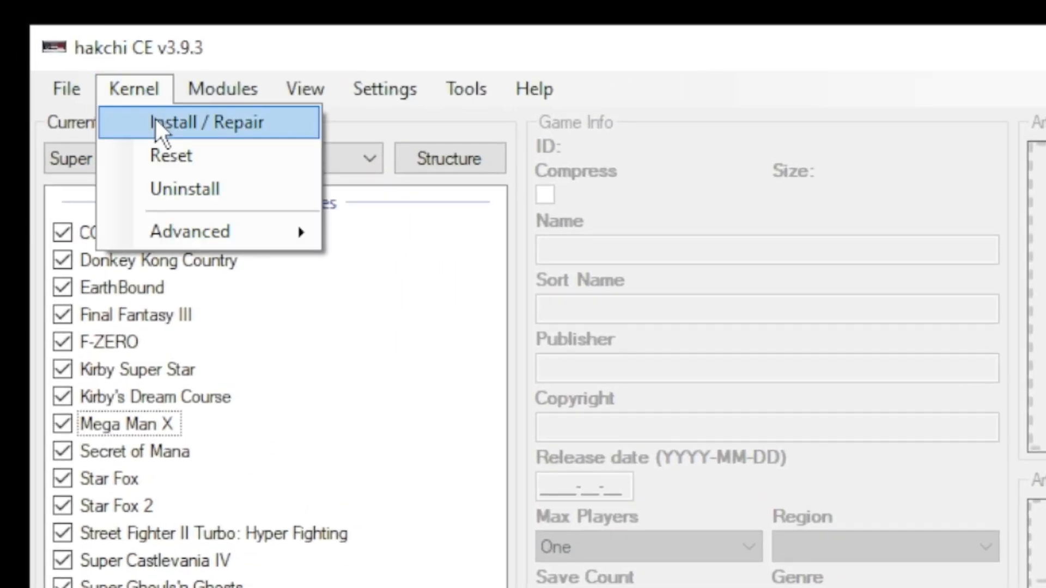
click(207, 122)
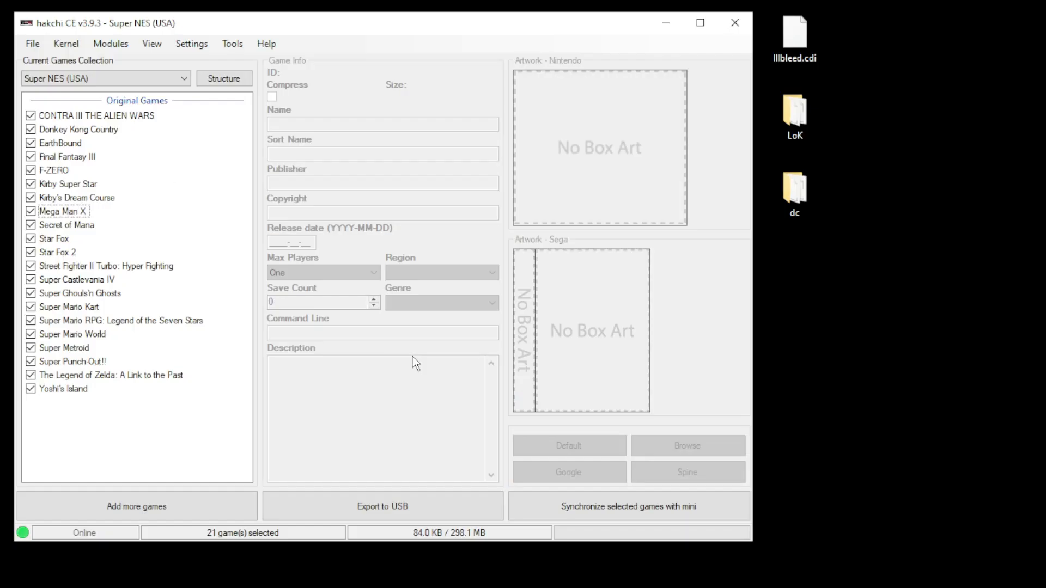
Step: In KMFD's Mod Hub, download RetroArch 1.9.10 Ozone, then pick the Flycast Xtreme core
click(111, 43)
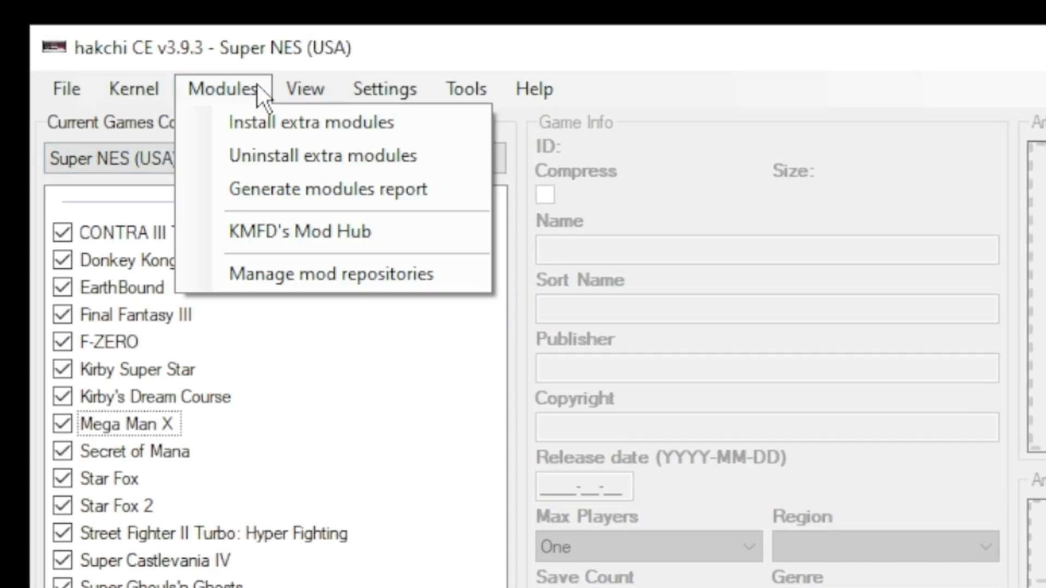
click(299, 231)
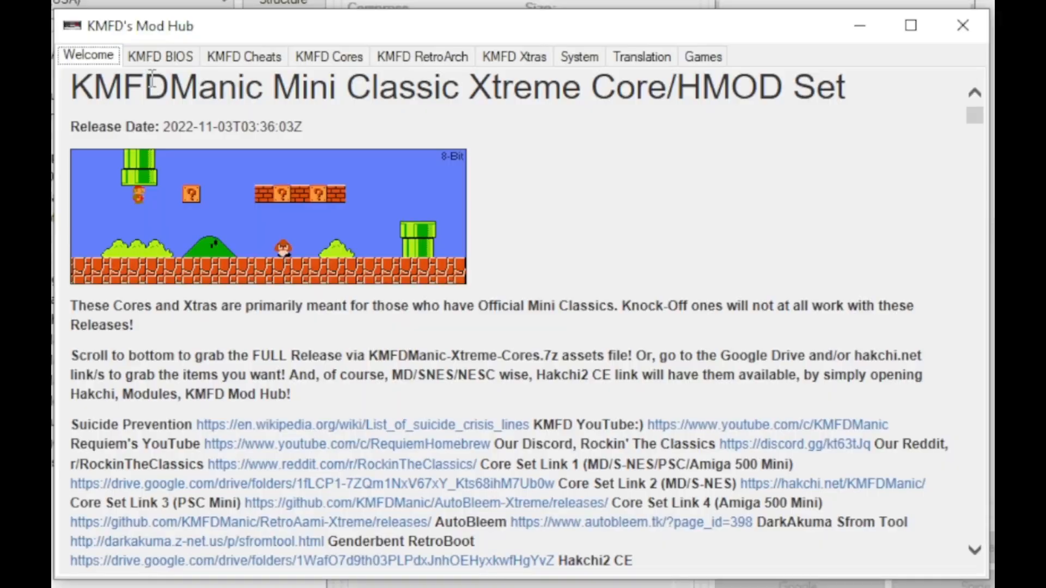
click(423, 57)
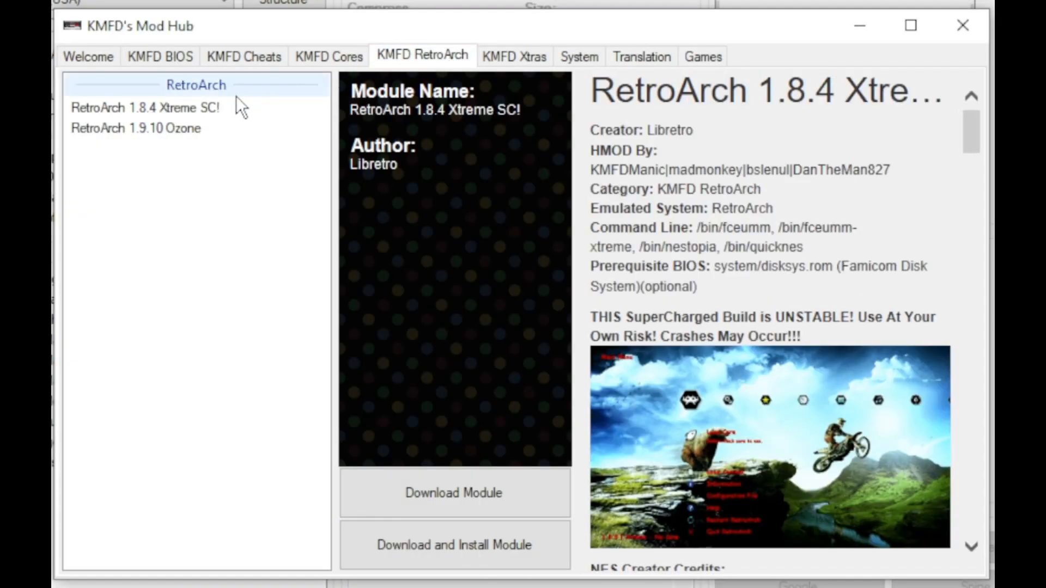
click(136, 128)
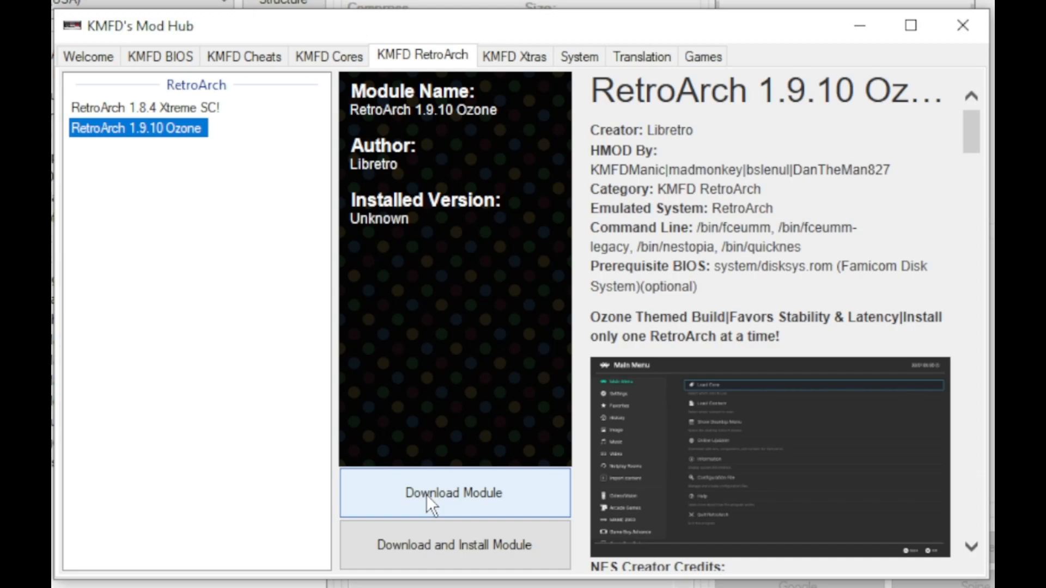
click(330, 56)
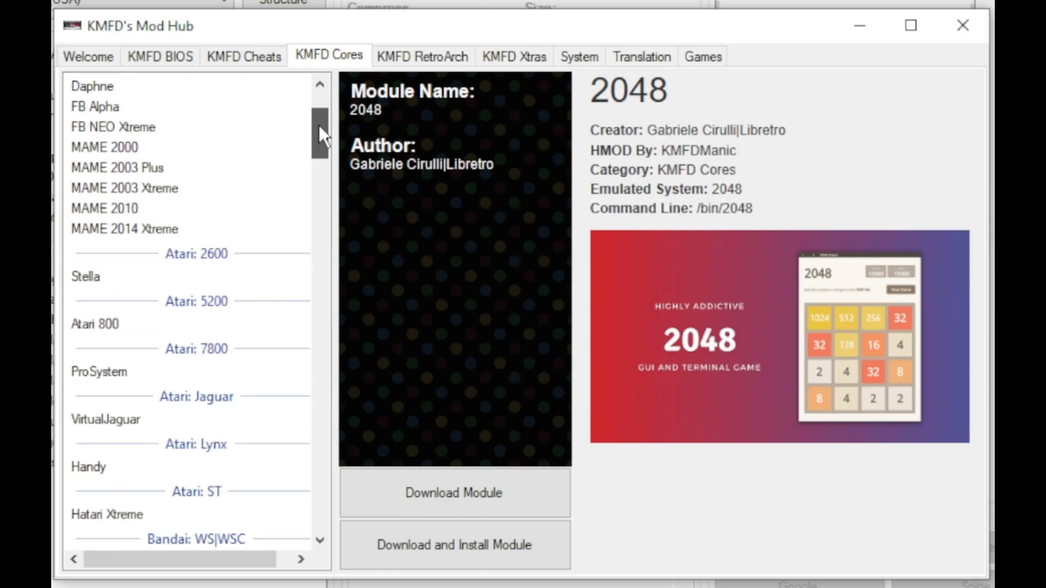
scroll(down, 3)
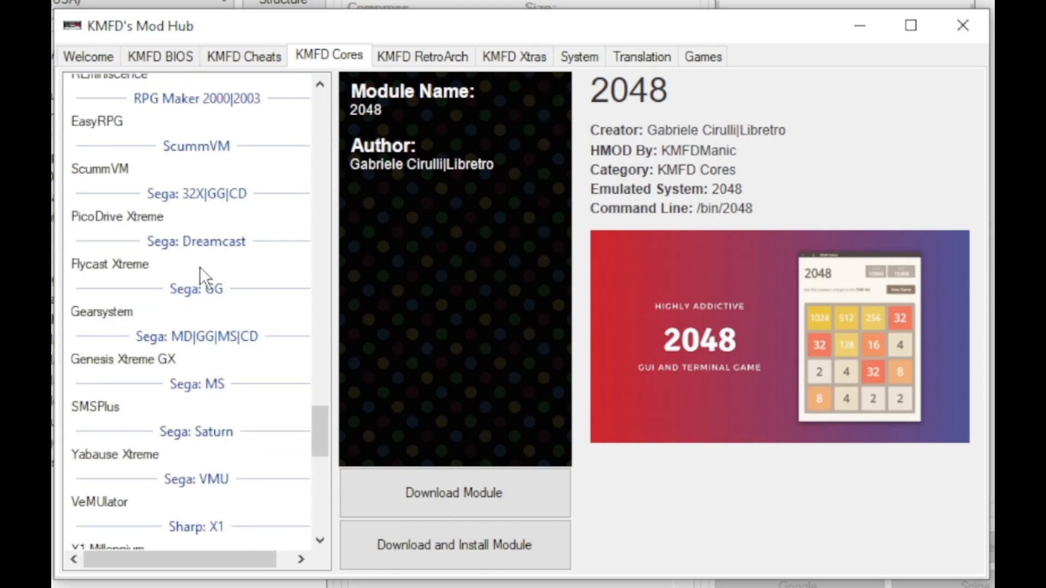
click(109, 264)
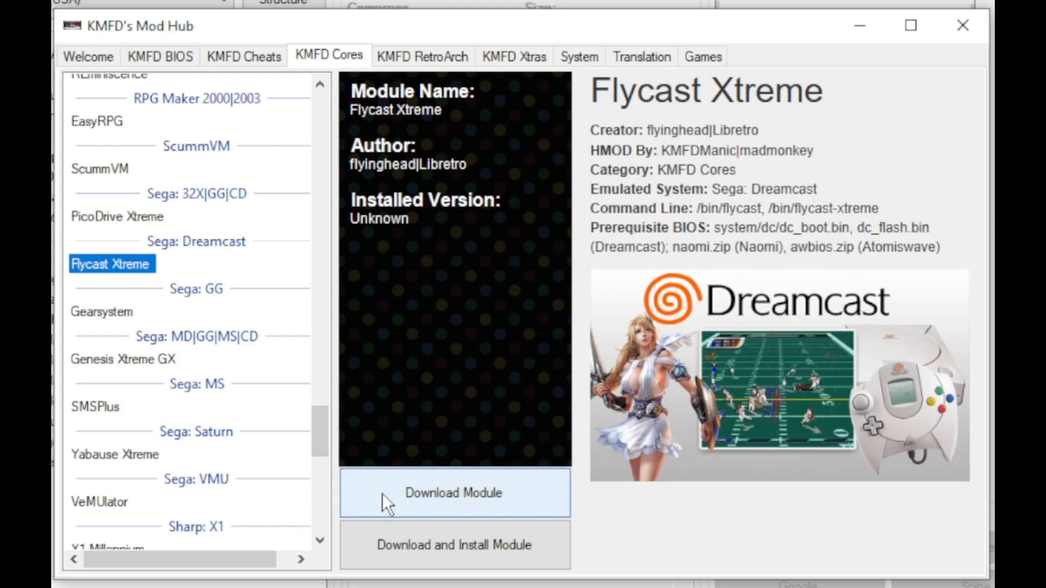
mouse_move(961, 27)
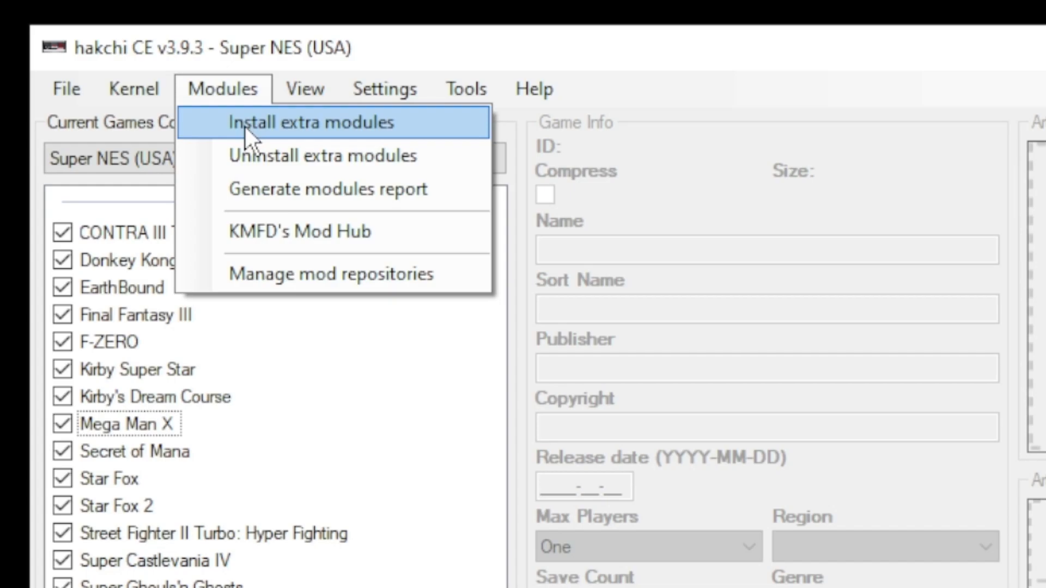
Step: Install the Flycast Xtreme and RetroArch 1.9.10 Ozone extra modules and dismiss Done
click(326, 122)
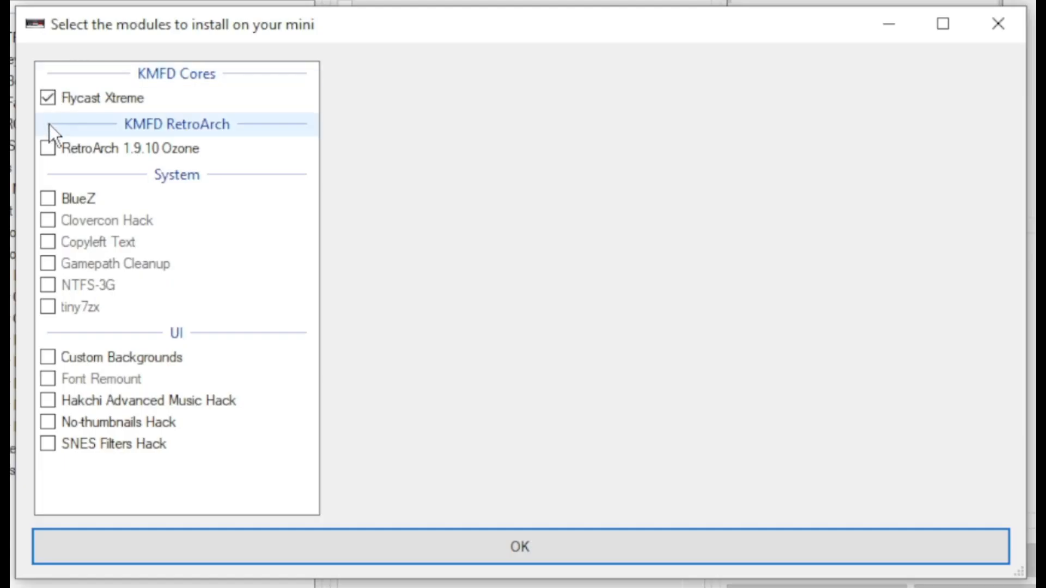
click(47, 148)
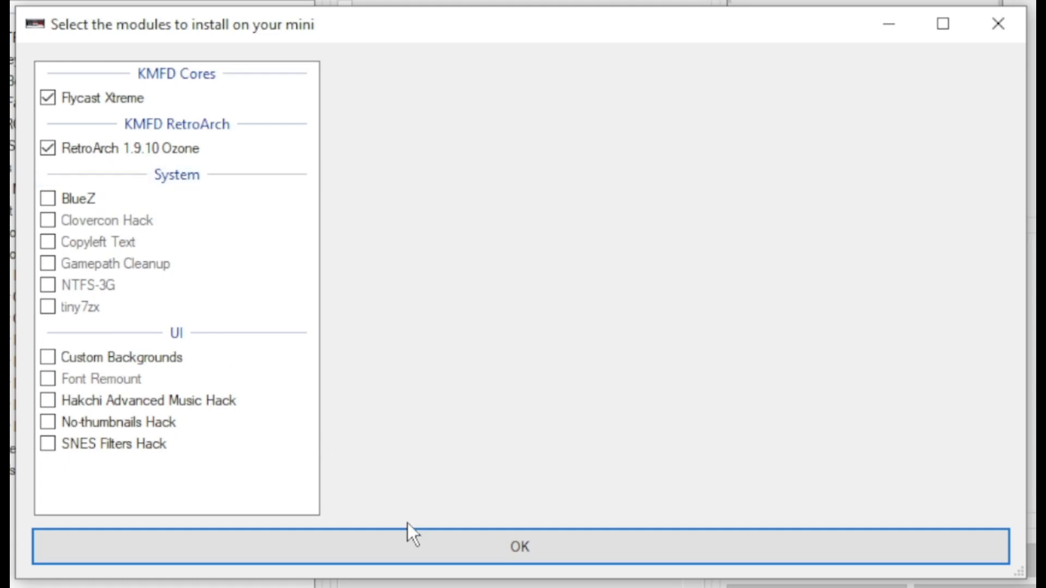
click(518, 546)
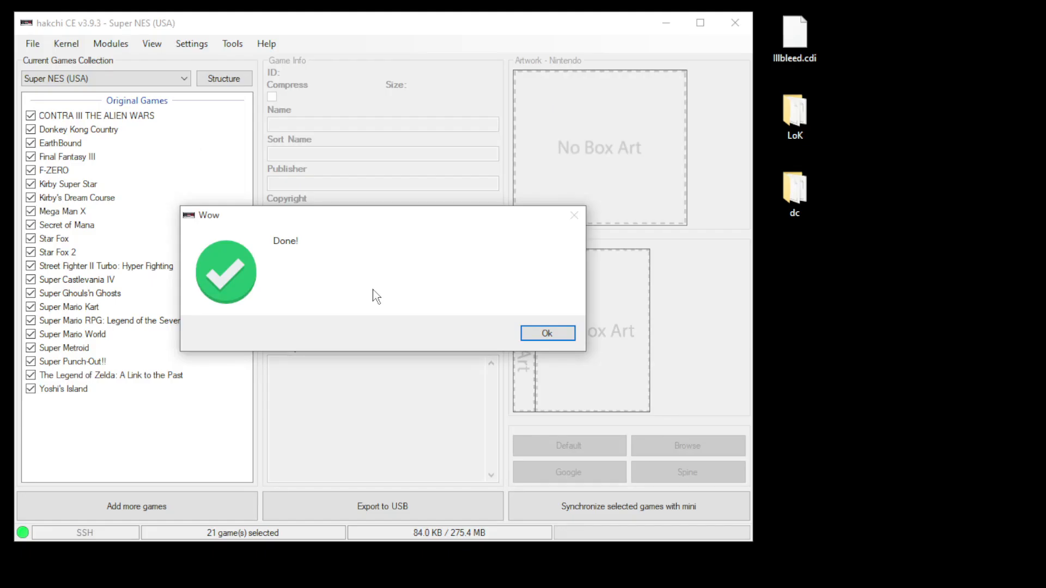
click(547, 333)
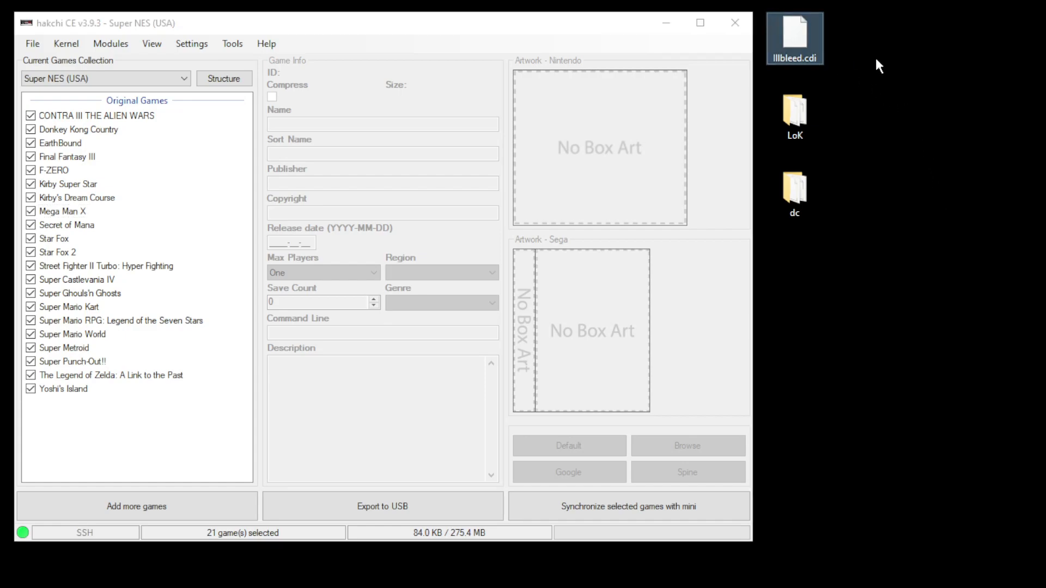
mouse_move(802, 114)
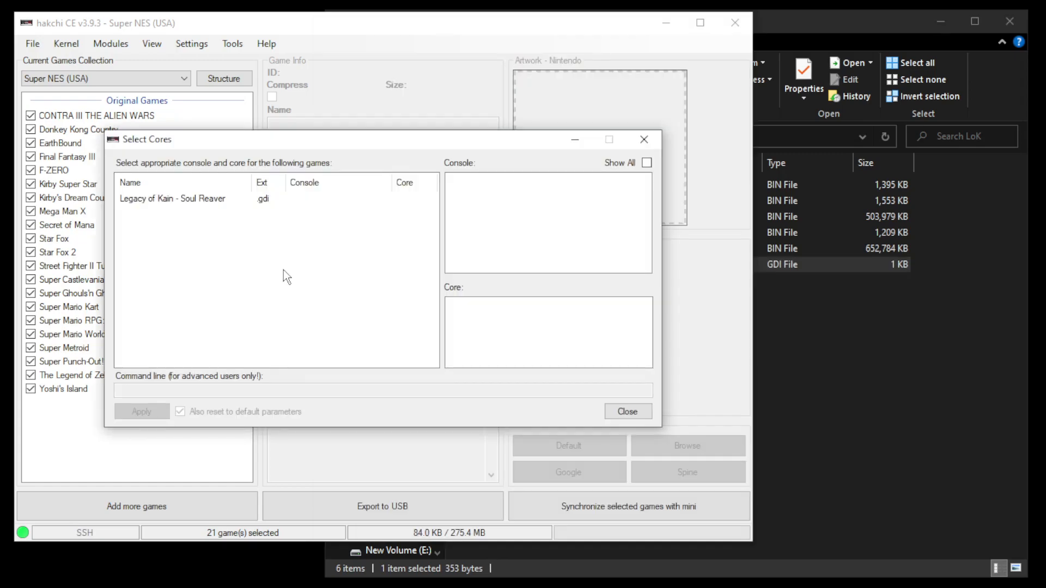
Step: Skip core selection for Legacy of Kain - Soul Reaver and bring up its actions
click(627, 411)
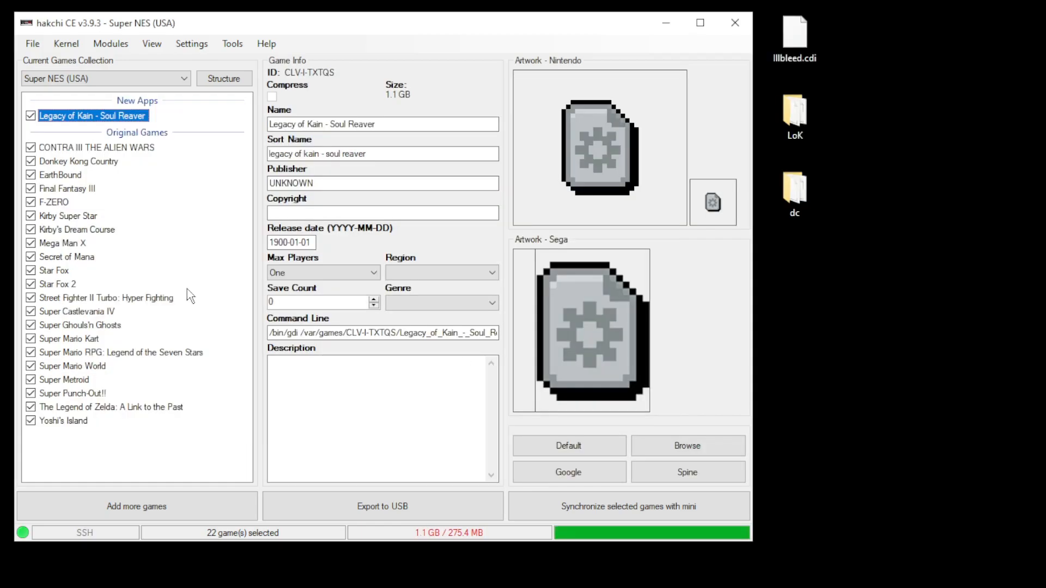
right_click(93, 115)
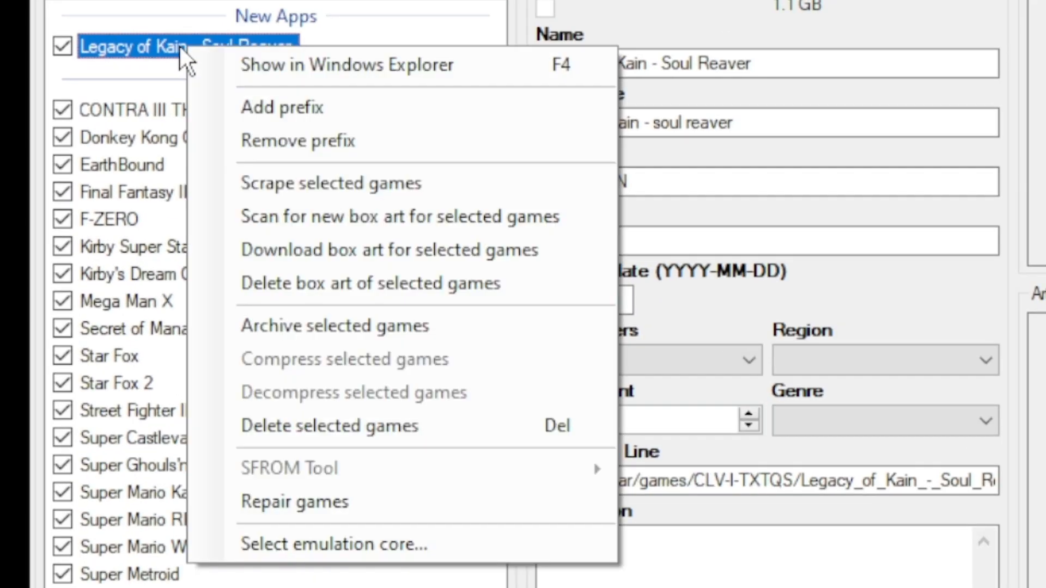
mouse_move(287, 82)
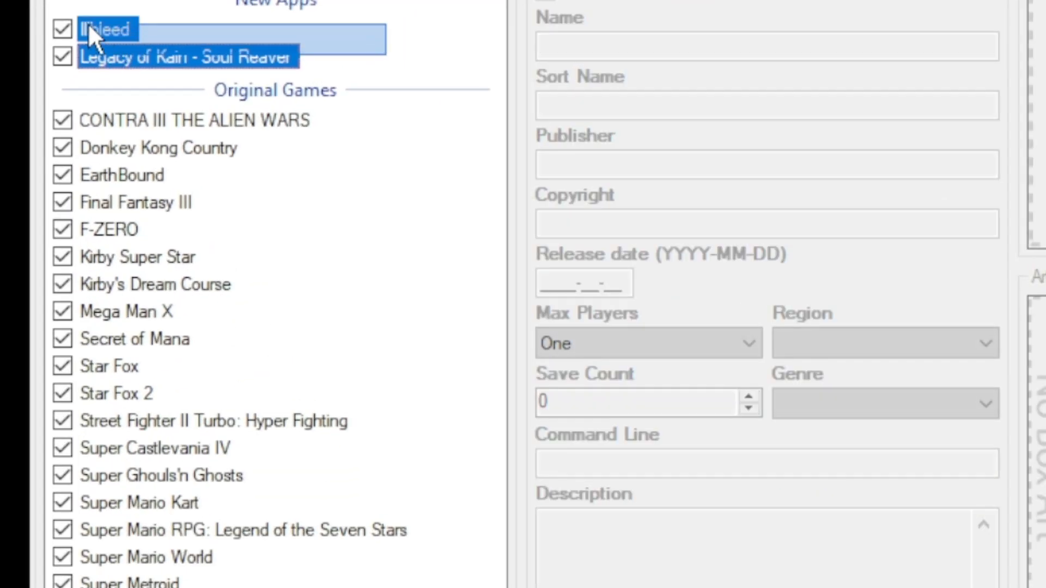
Step: Assign Sega - Dreamcast with the Flycast Xtreme core to Illbleed and Soul Reaver
right_click(97, 29)
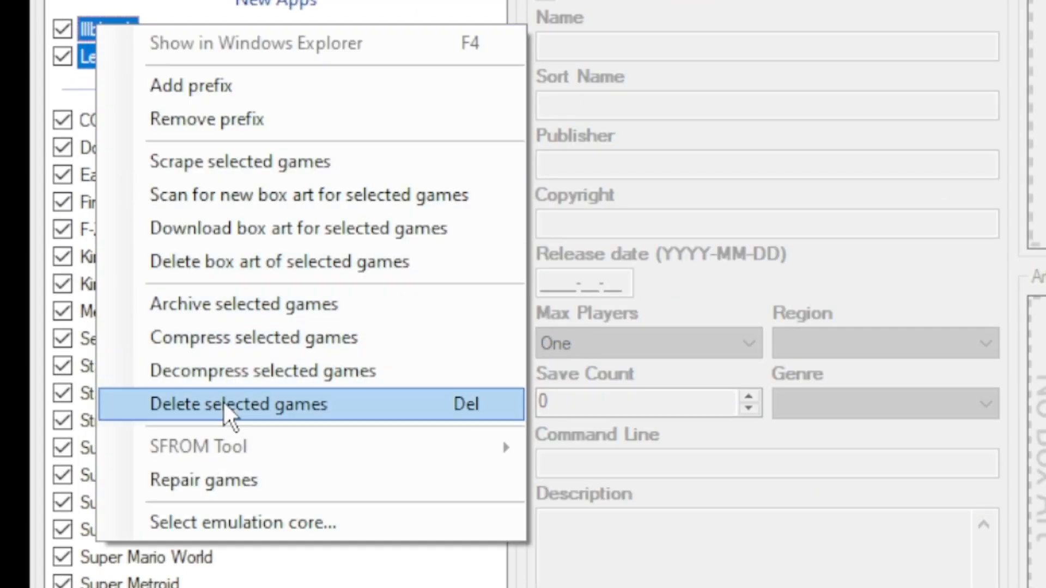
click(244, 522)
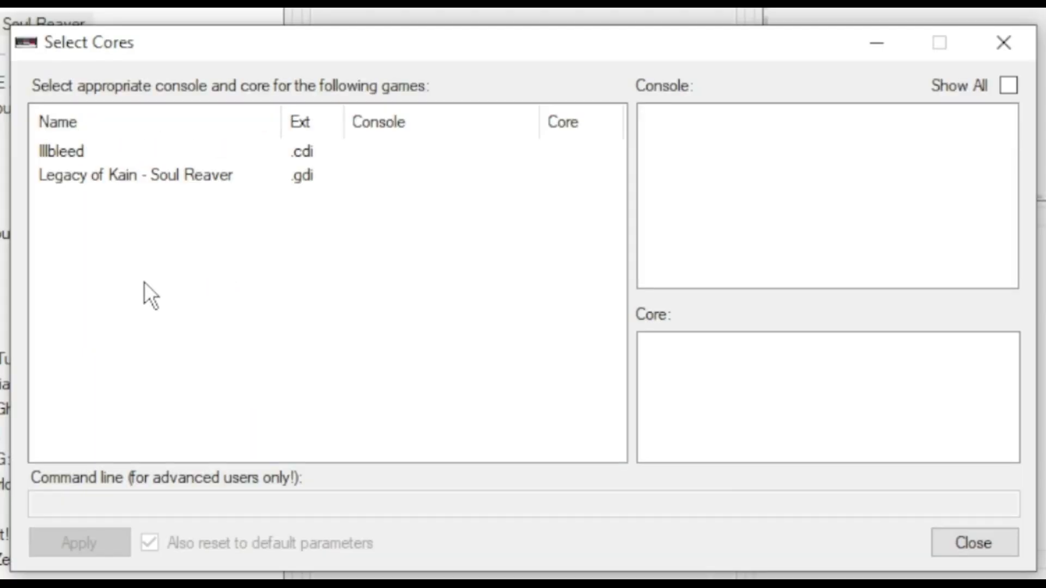
click(65, 153)
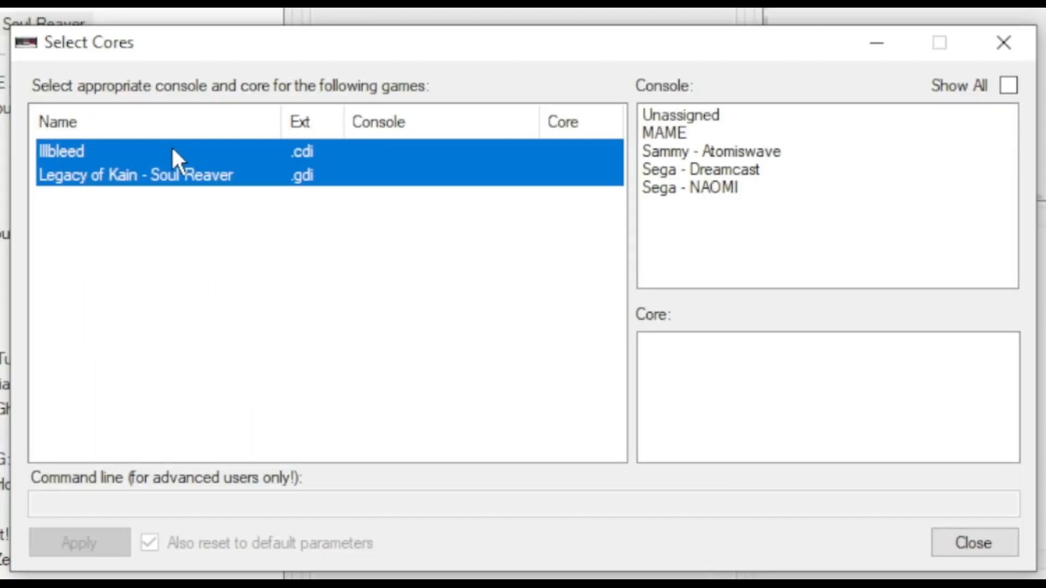
click(700, 169)
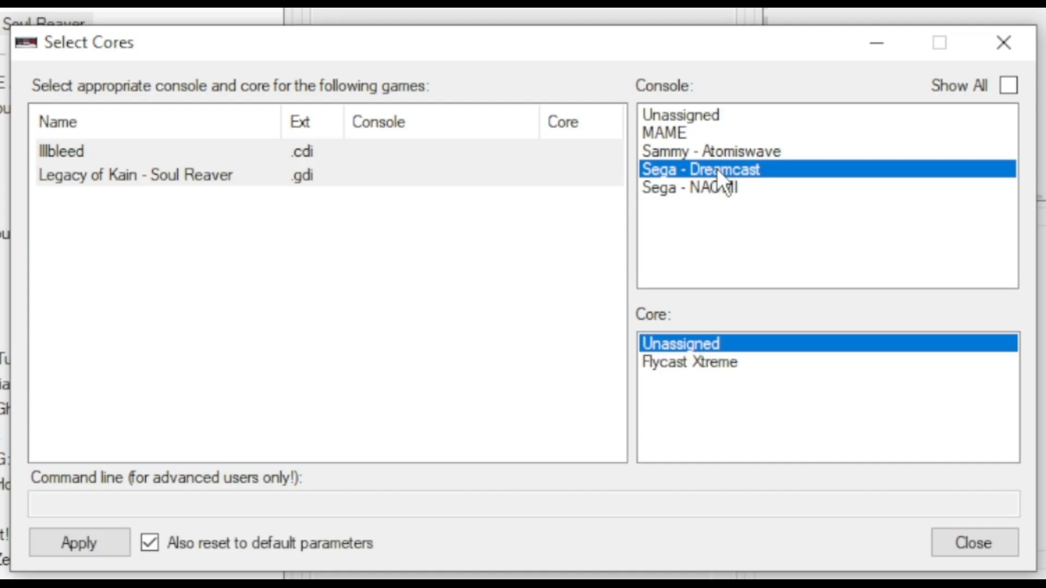
click(689, 361)
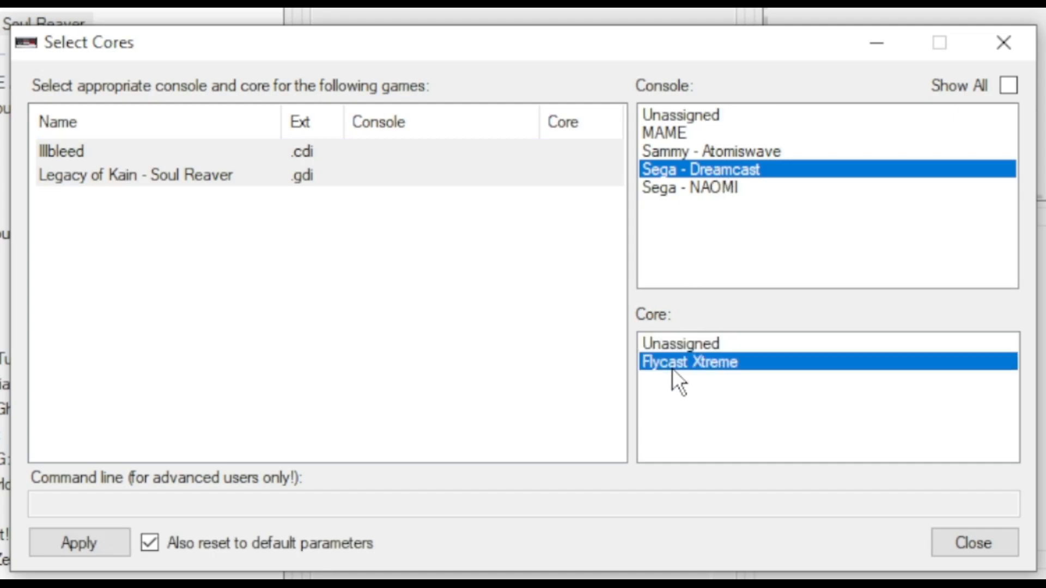
click(78, 543)
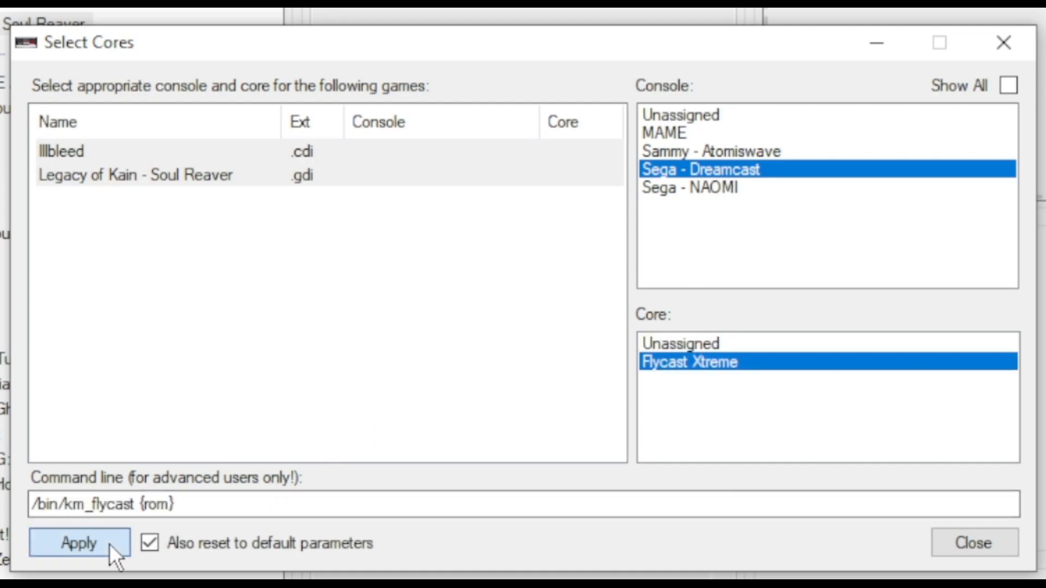
click(79, 543)
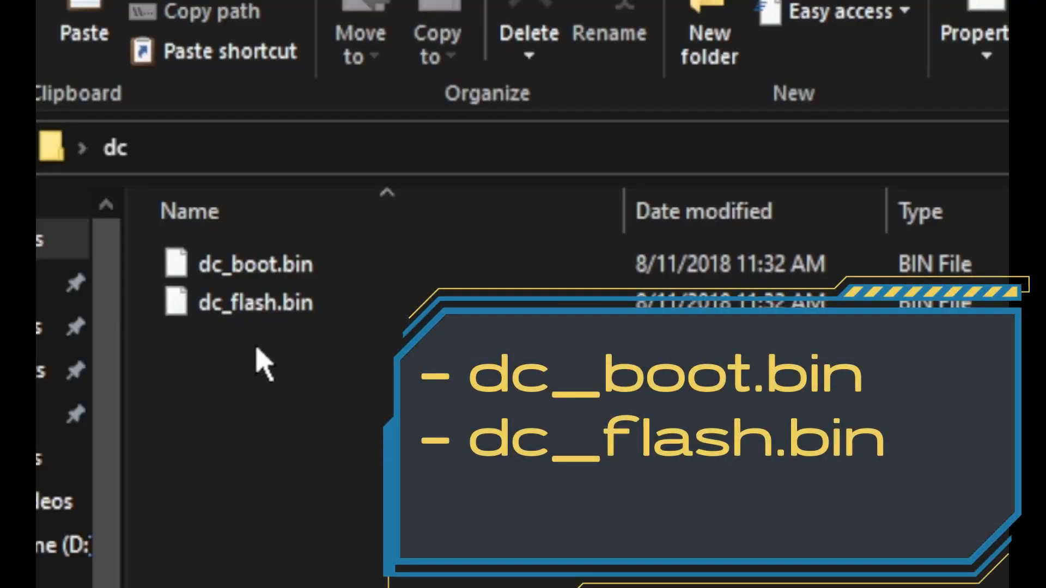
mouse_move(253, 354)
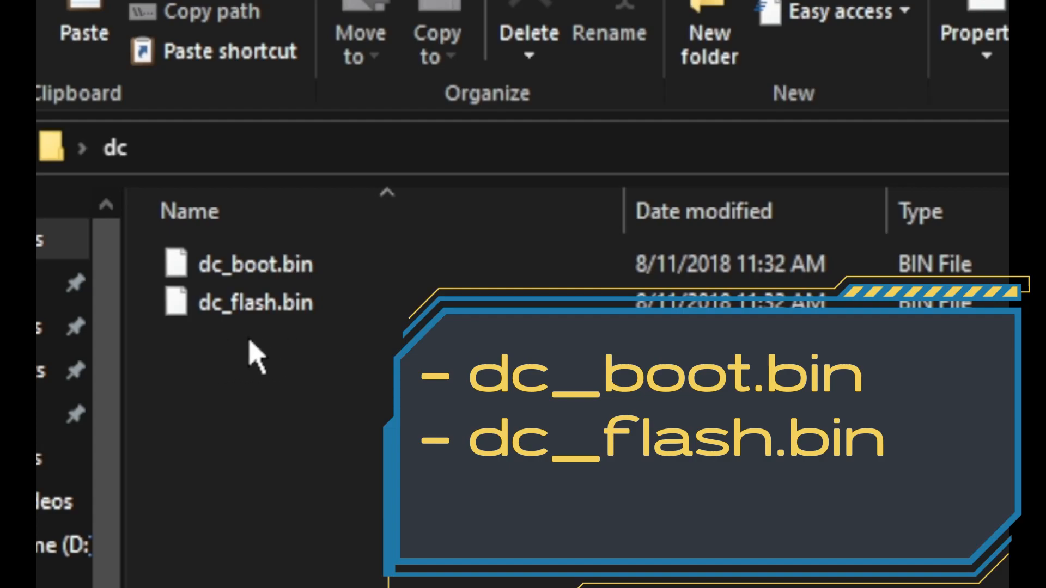
mouse_move(231, 362)
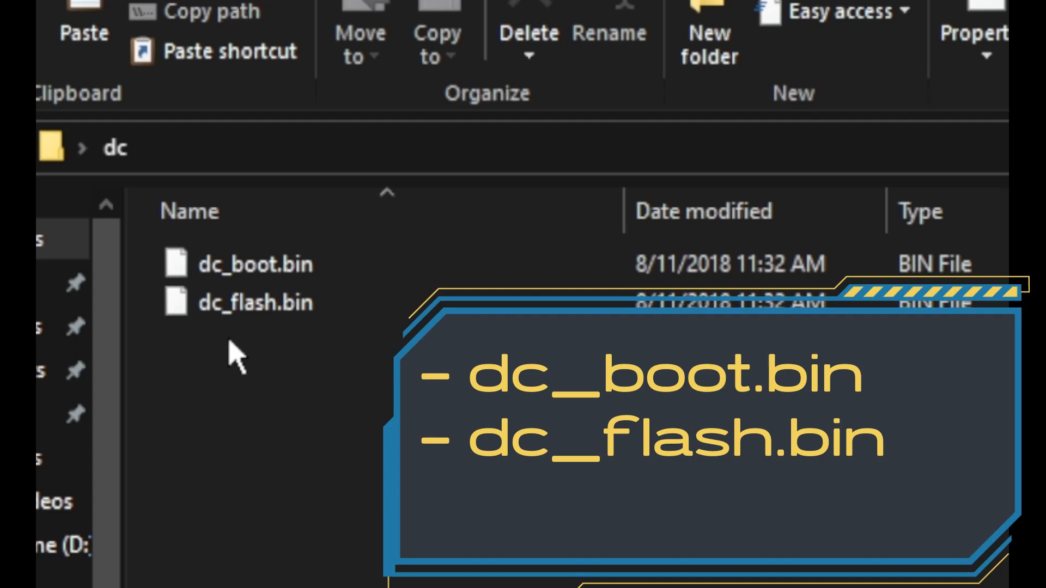
mouse_move(252, 346)
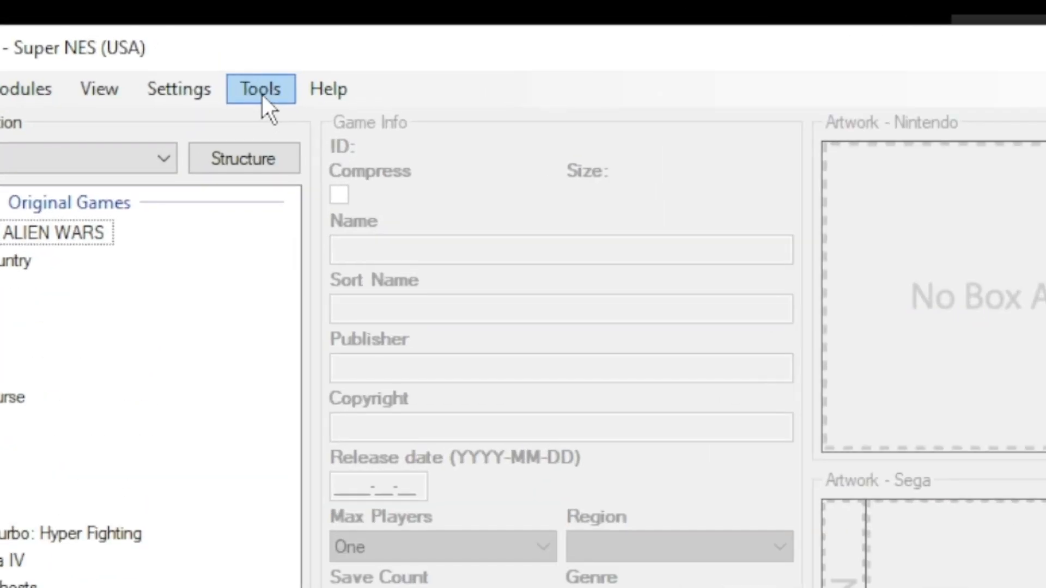
Step: Open hakchi's FTP client and navigate into etc/libretro/system on the mini
click(260, 88)
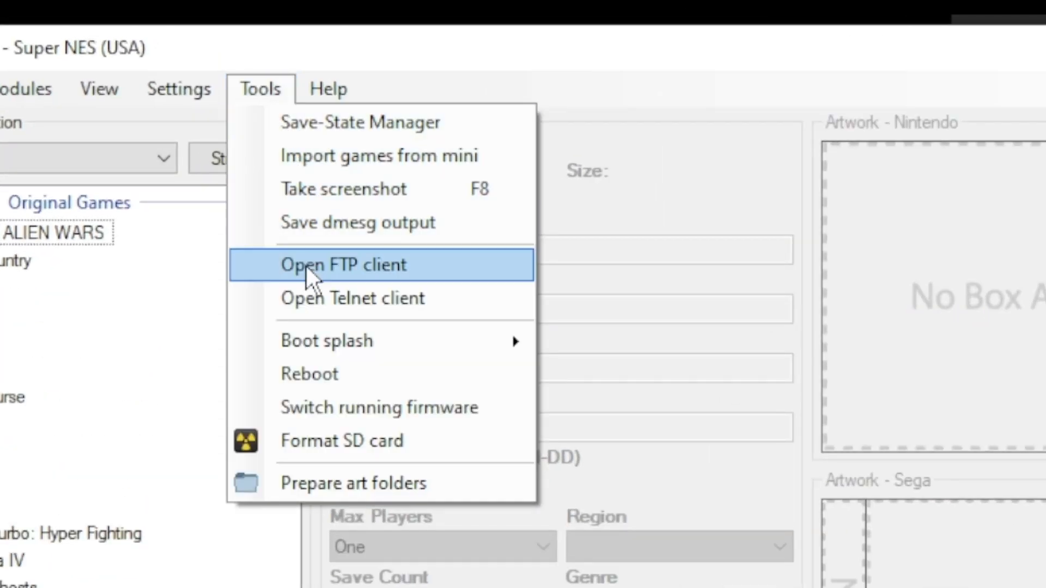
click(329, 265)
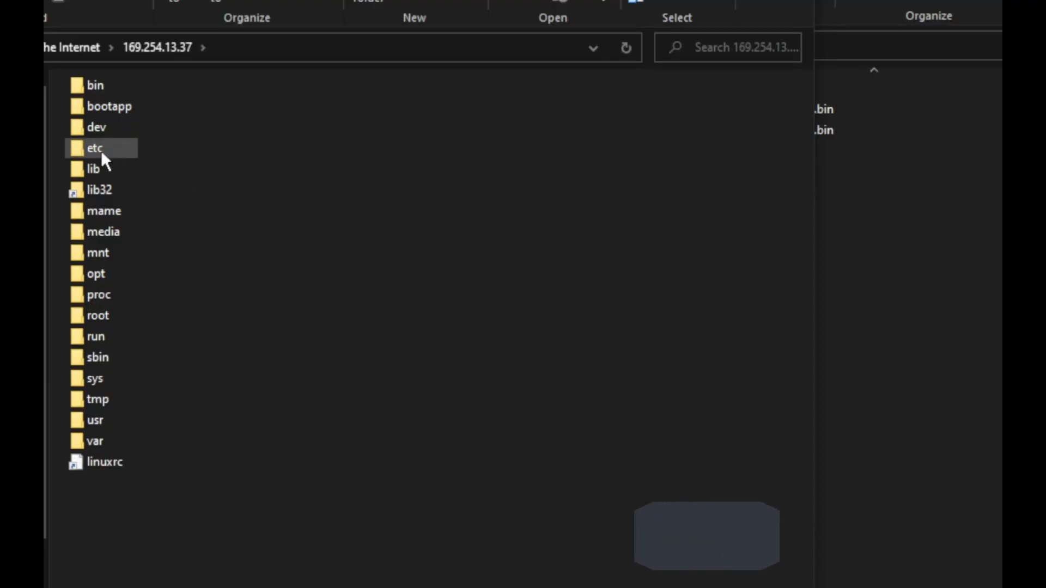
double_click(95, 147)
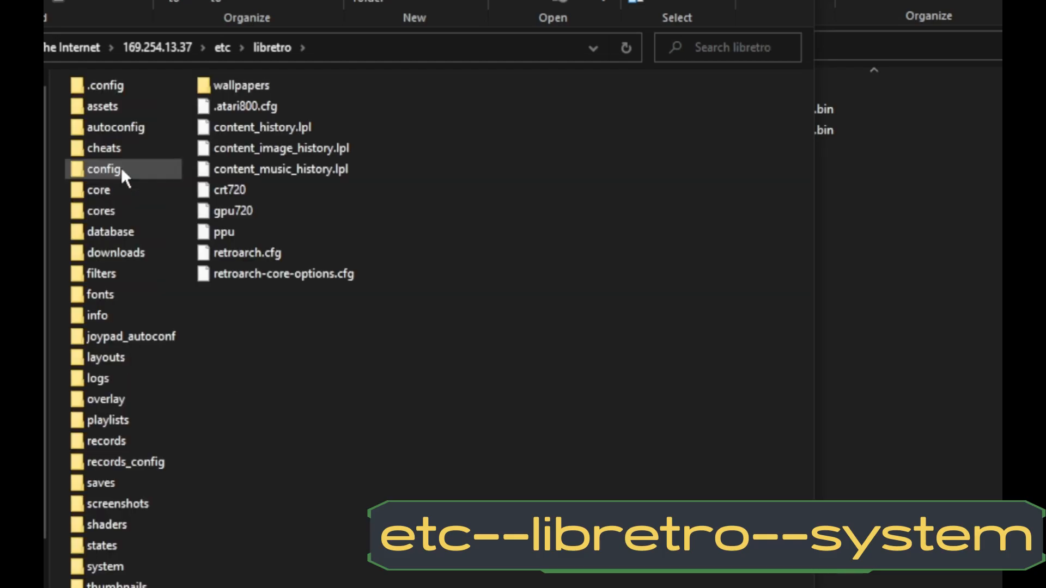
mouse_move(107, 567)
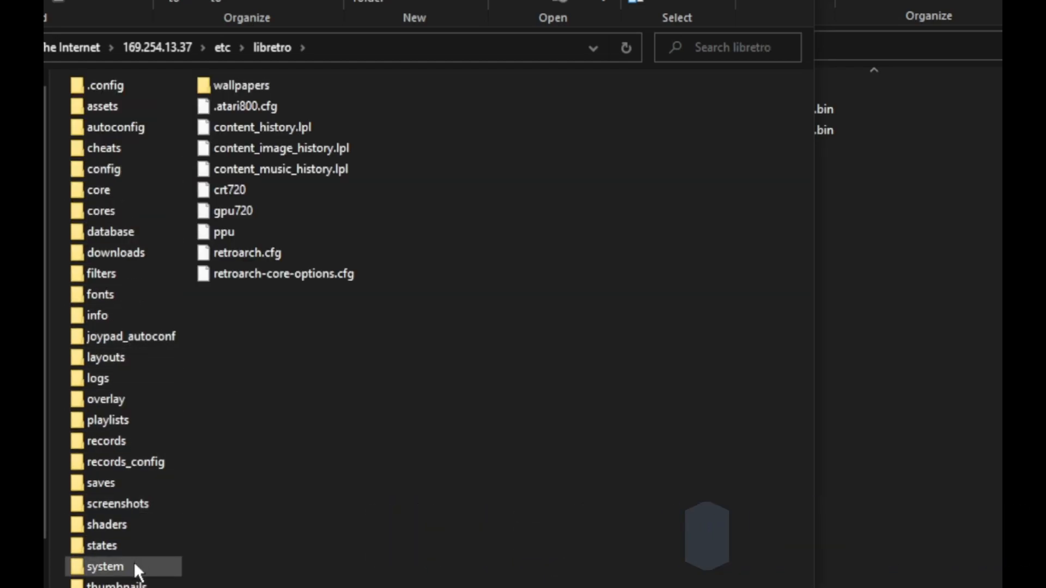
double_click(105, 567)
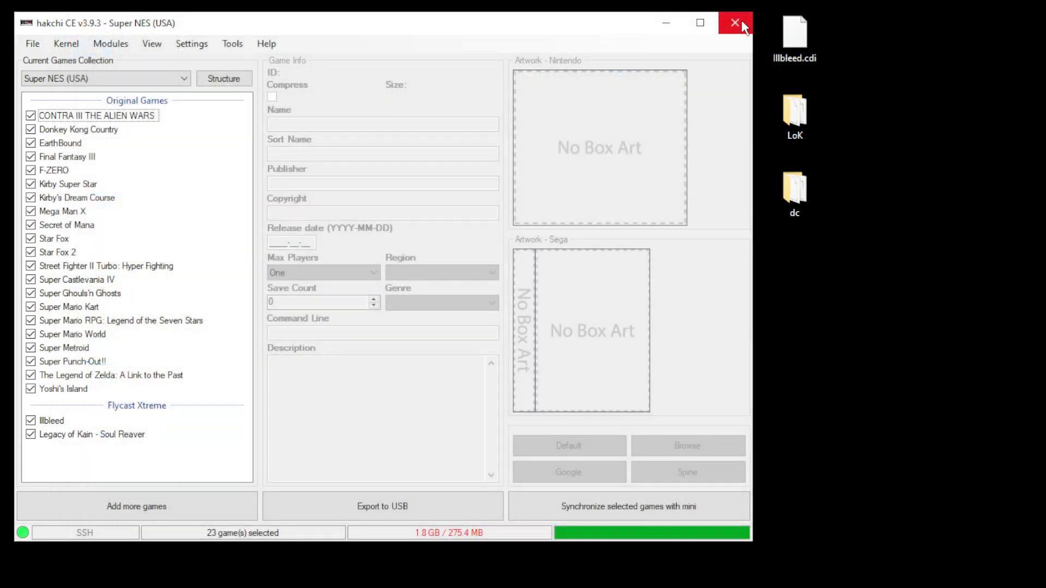
Step: Scrape both Flycast games, accepting the Illbleed (Sega Dreamcast) match
click(90, 435)
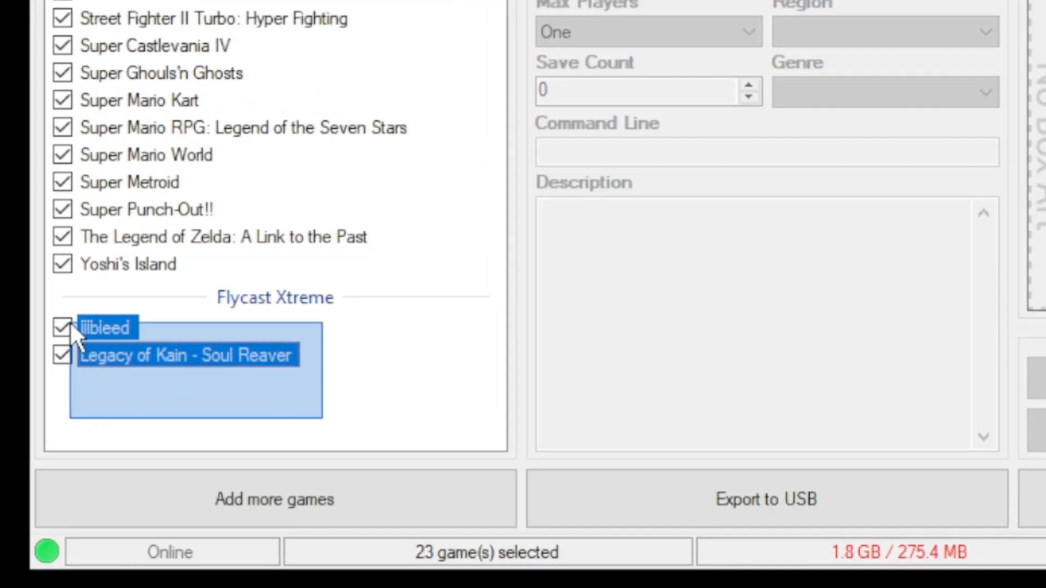
right_click(107, 327)
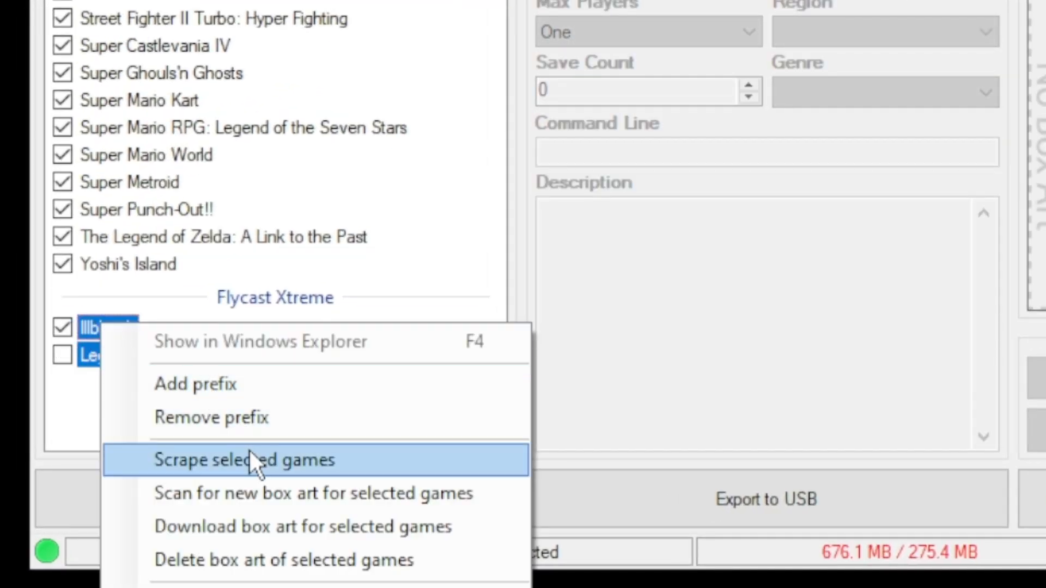
click(245, 461)
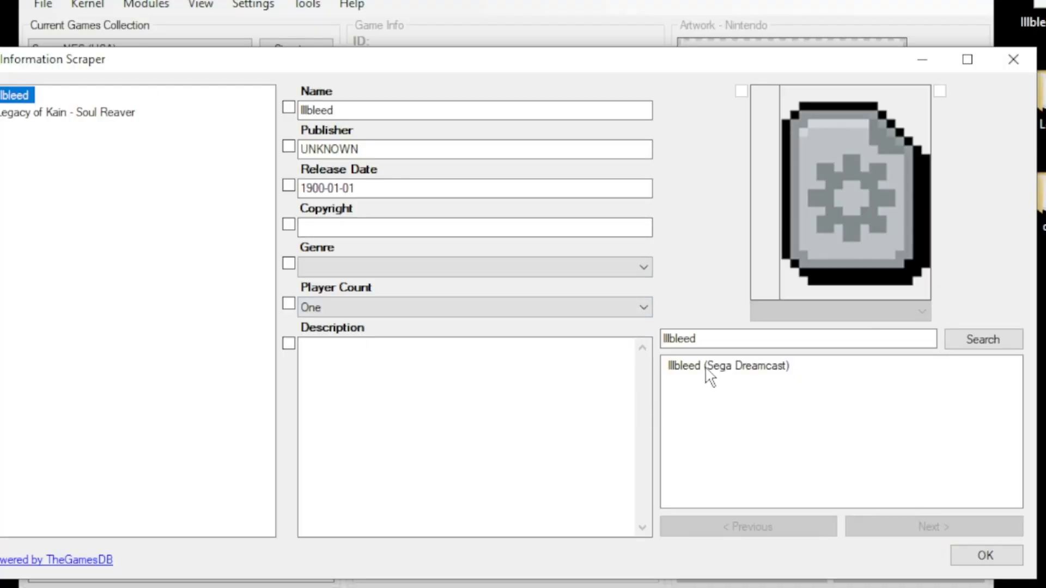
click(727, 365)
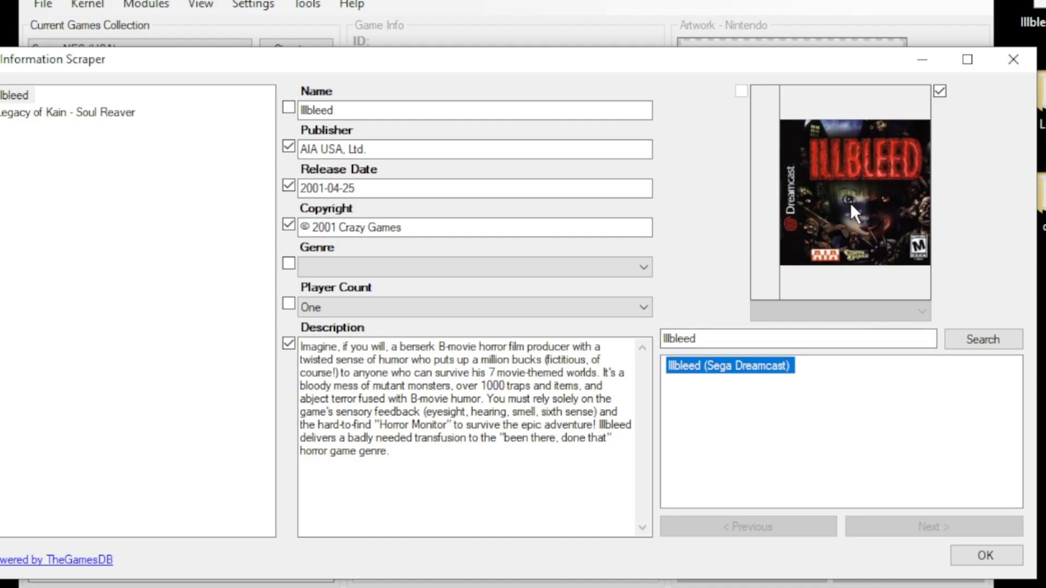
click(984, 555)
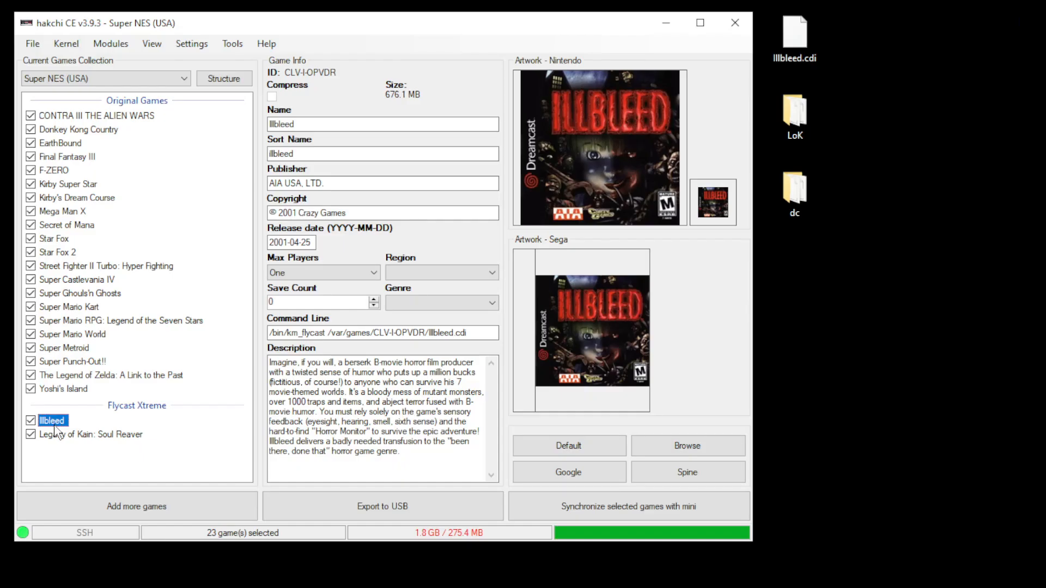
click(85, 435)
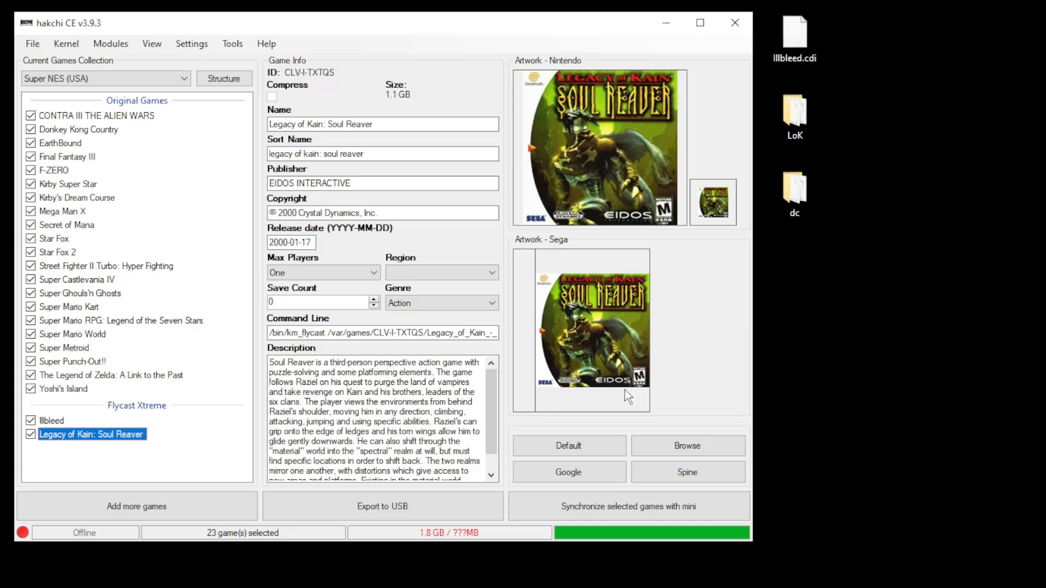
mouse_move(567, 407)
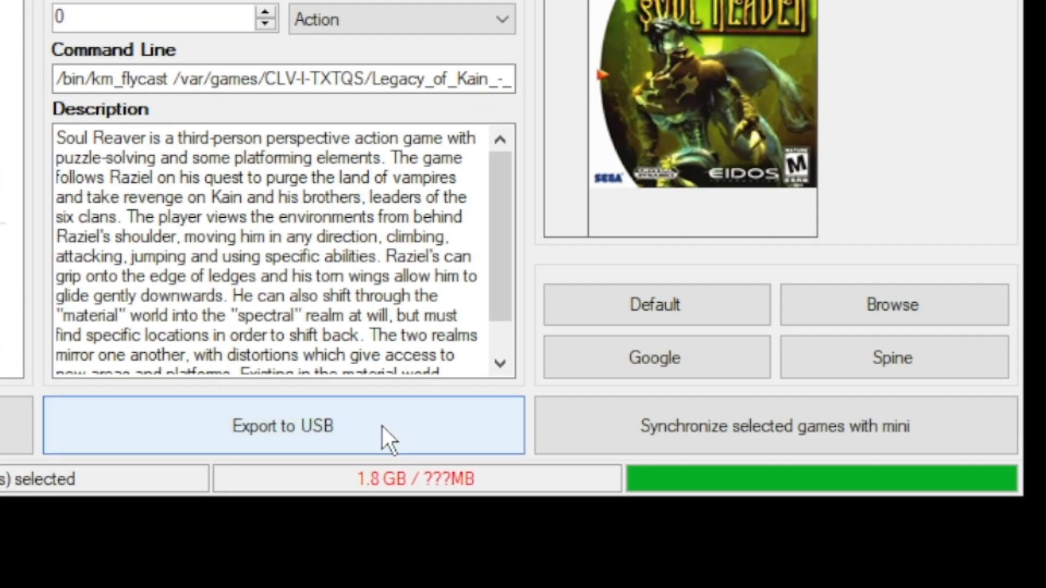
Step: Export the games to the G:\ (MINI) drive and dismiss the Done message
click(283, 425)
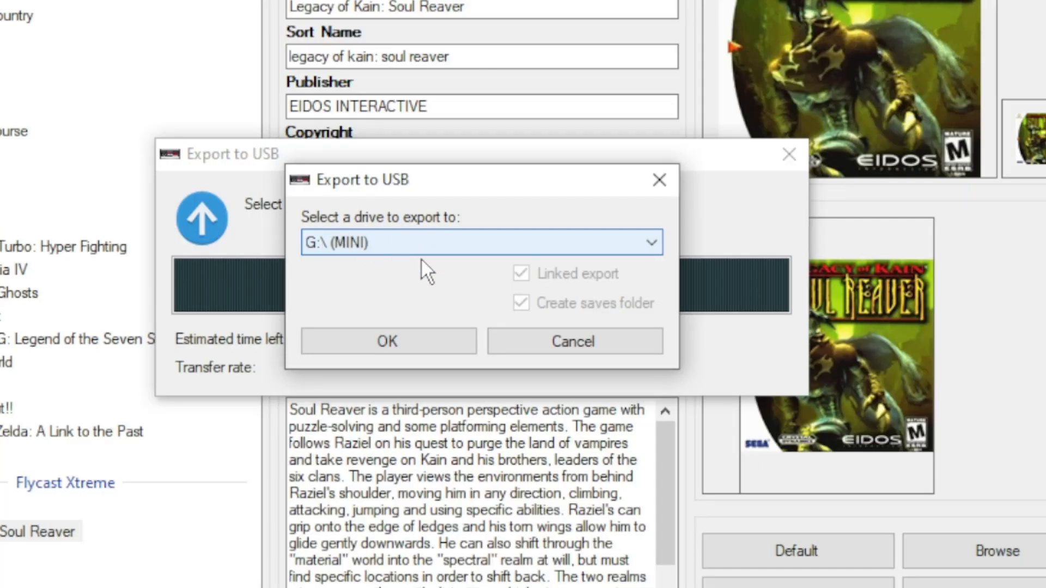
click(388, 341)
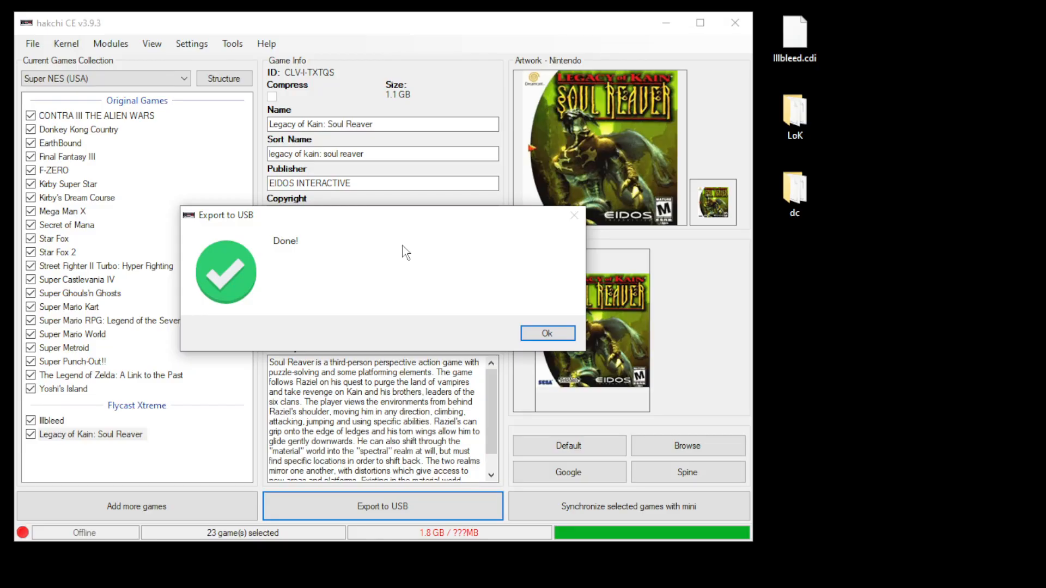
mouse_move(409, 270)
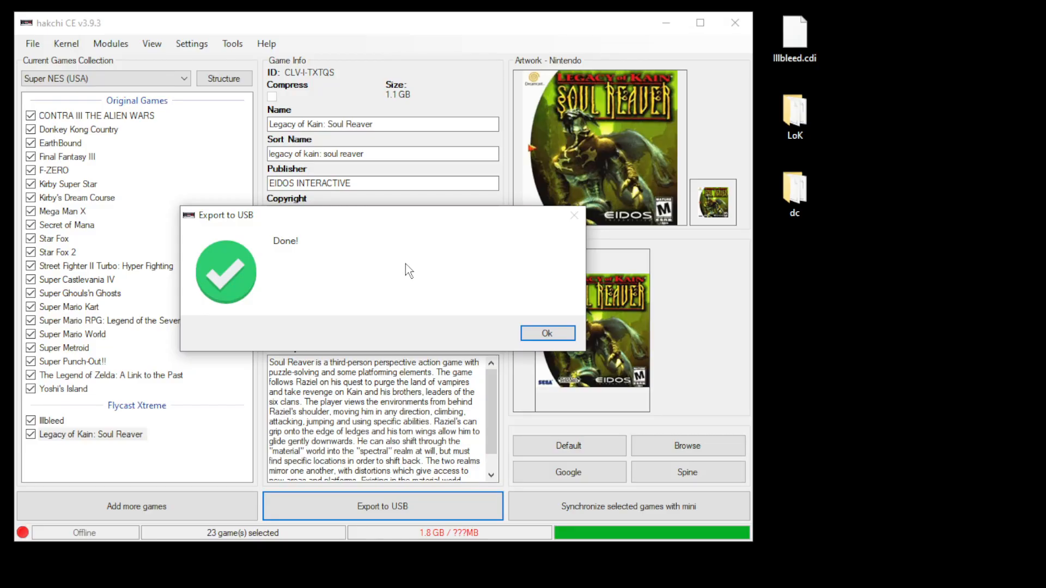
click(547, 333)
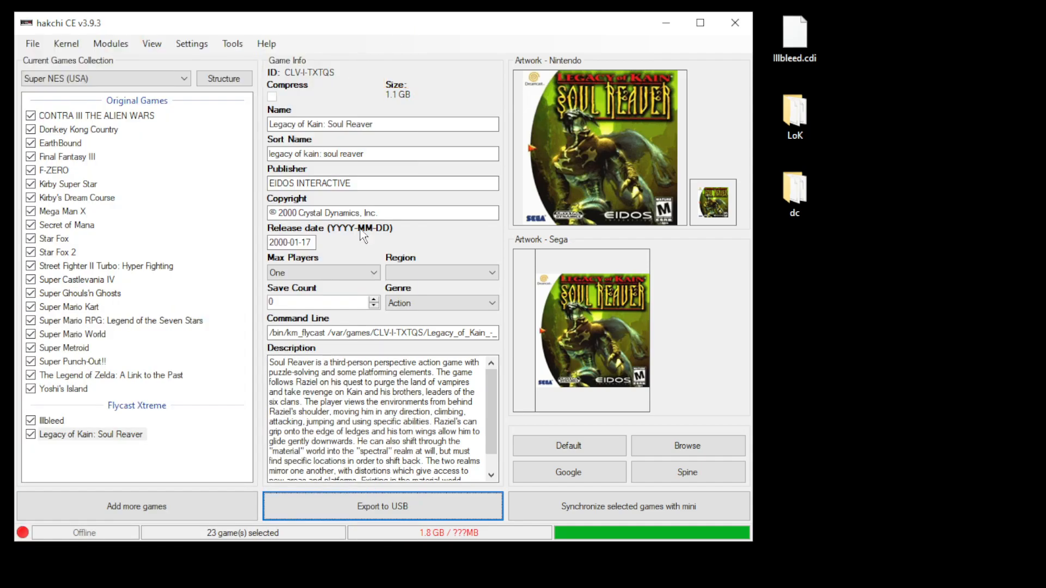
mouse_move(266, 44)
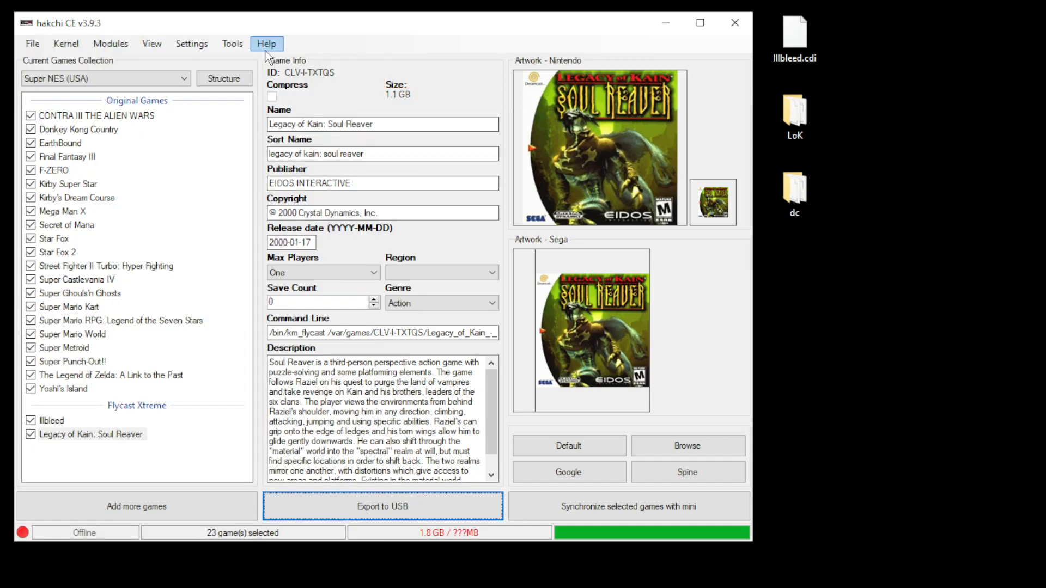
click(266, 43)
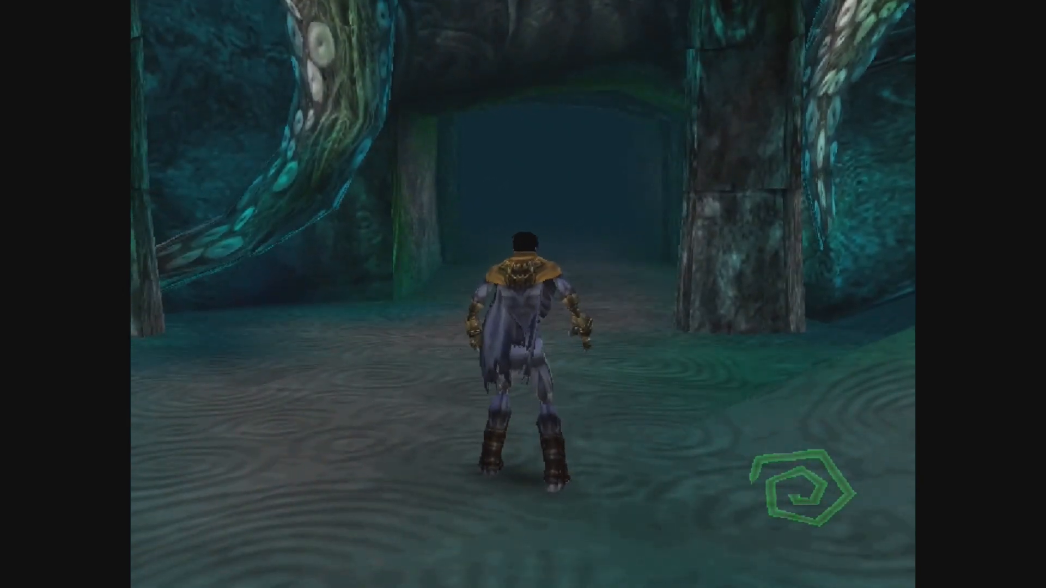
Step: Pause Soul Reaver with F1 to bring up RetroArch's Quick Menu
key(F1)
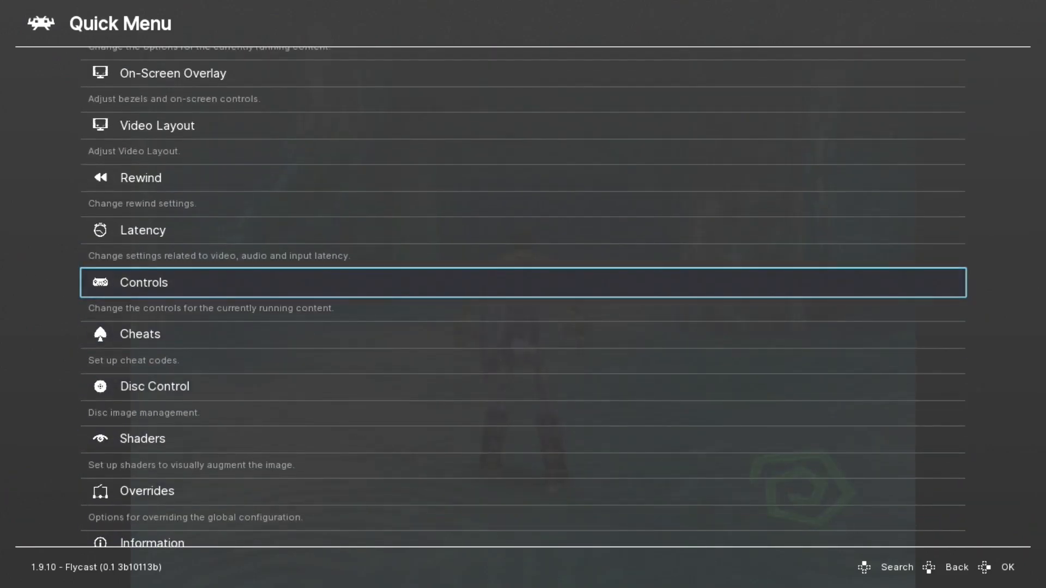
Step: Map port 1 D-Pad Up/Down/Left/Right to Analog Y-/Y+/X-/X+, then resume the game
click(143, 283)
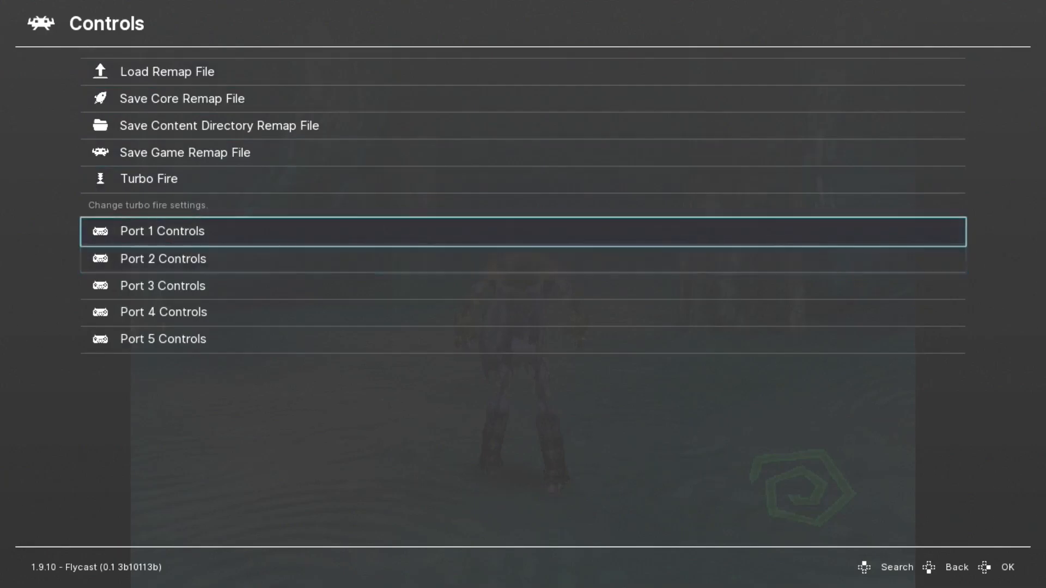
click(161, 231)
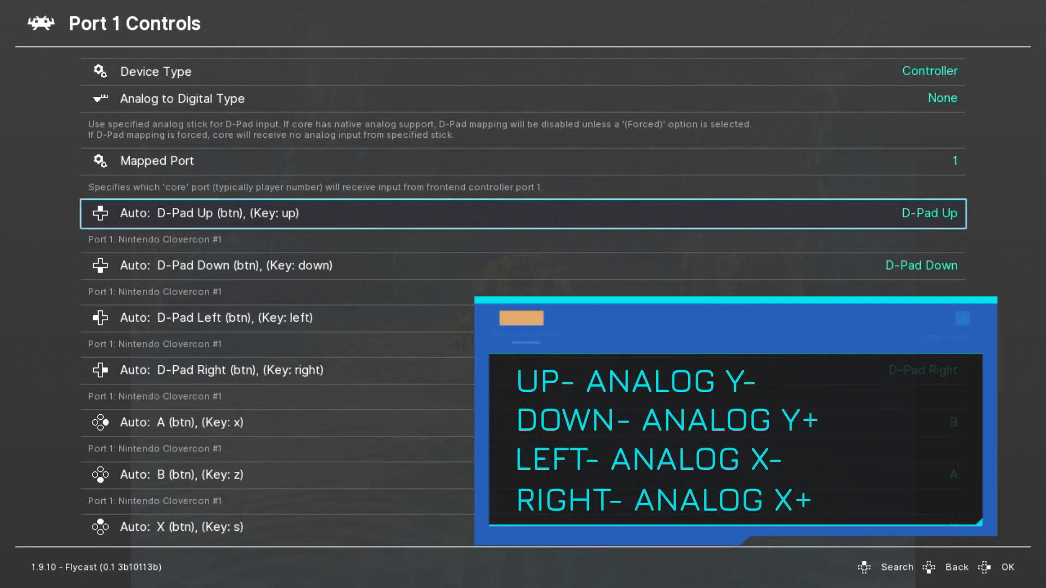
click(210, 213)
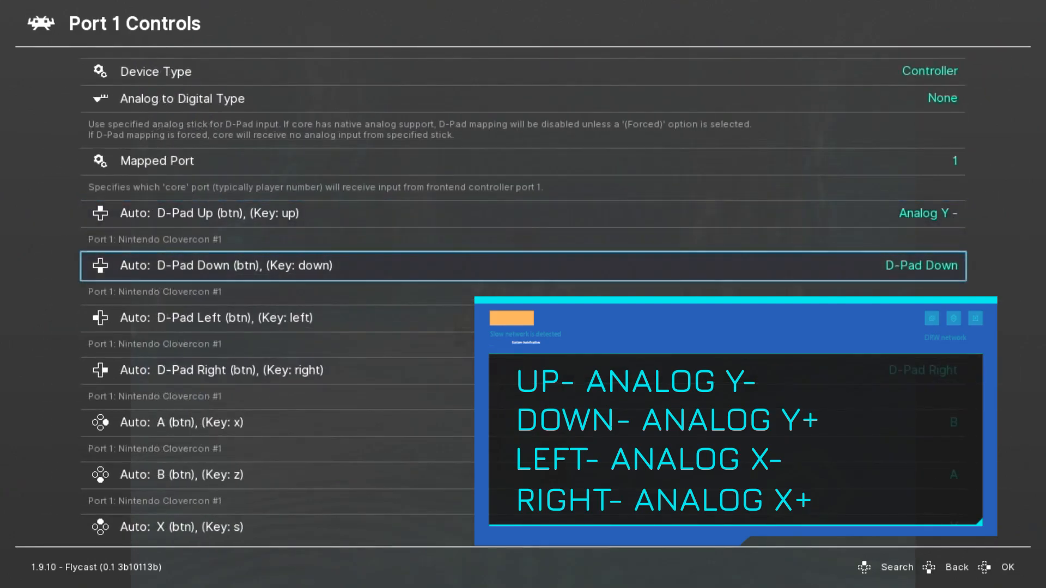
click(235, 265)
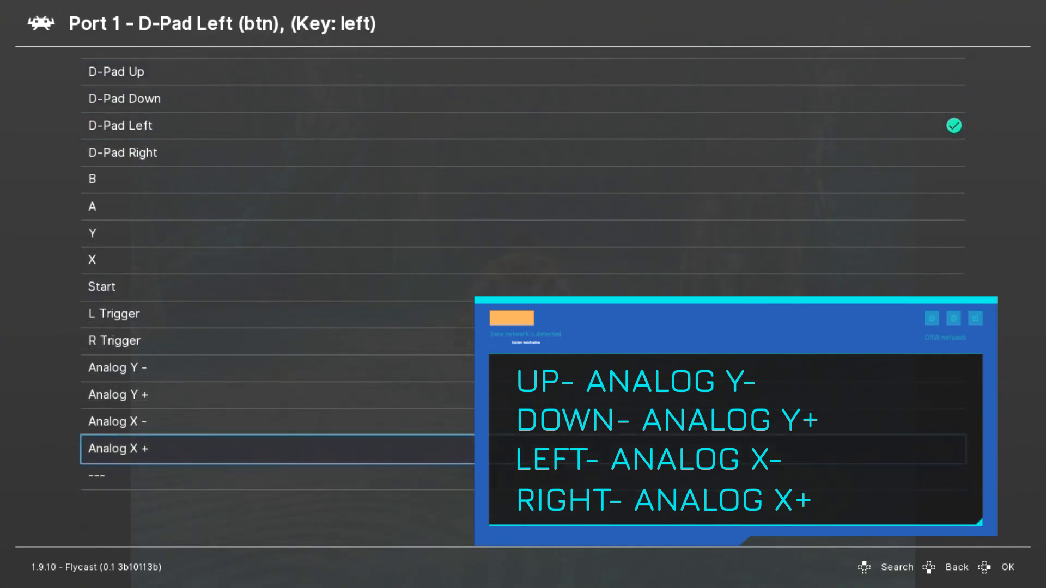
key(right)
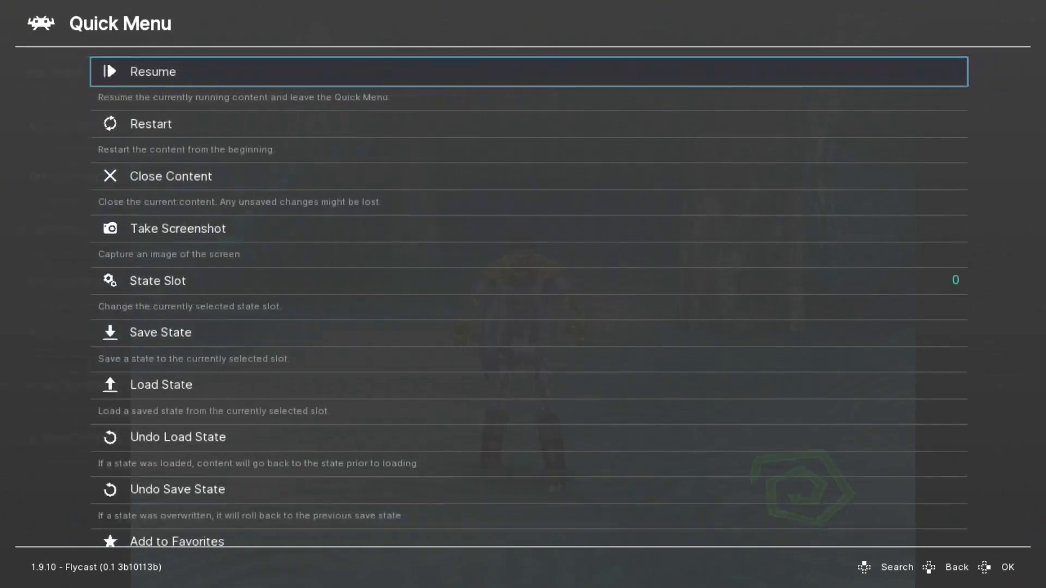
click(154, 72)
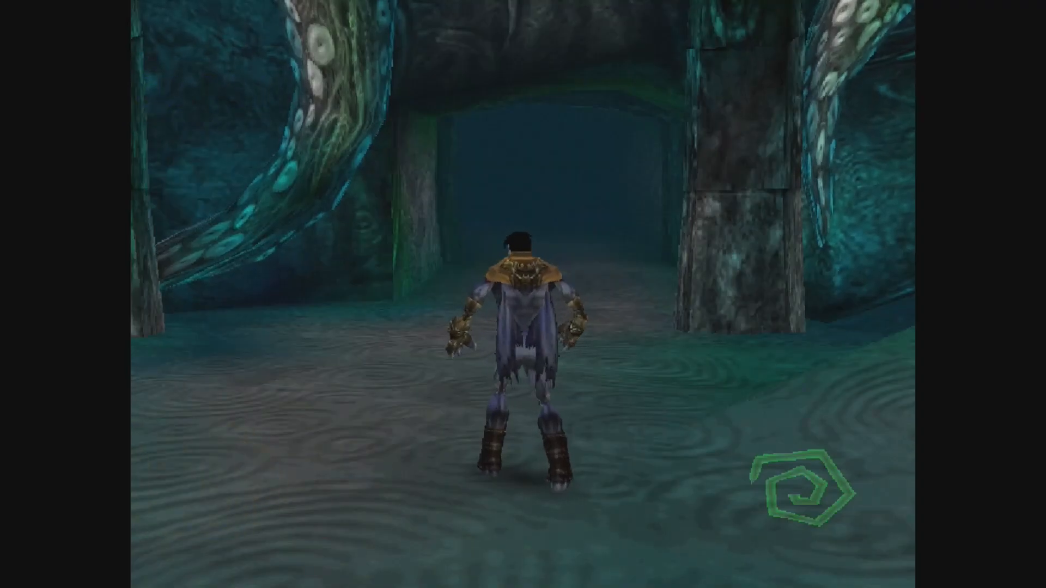